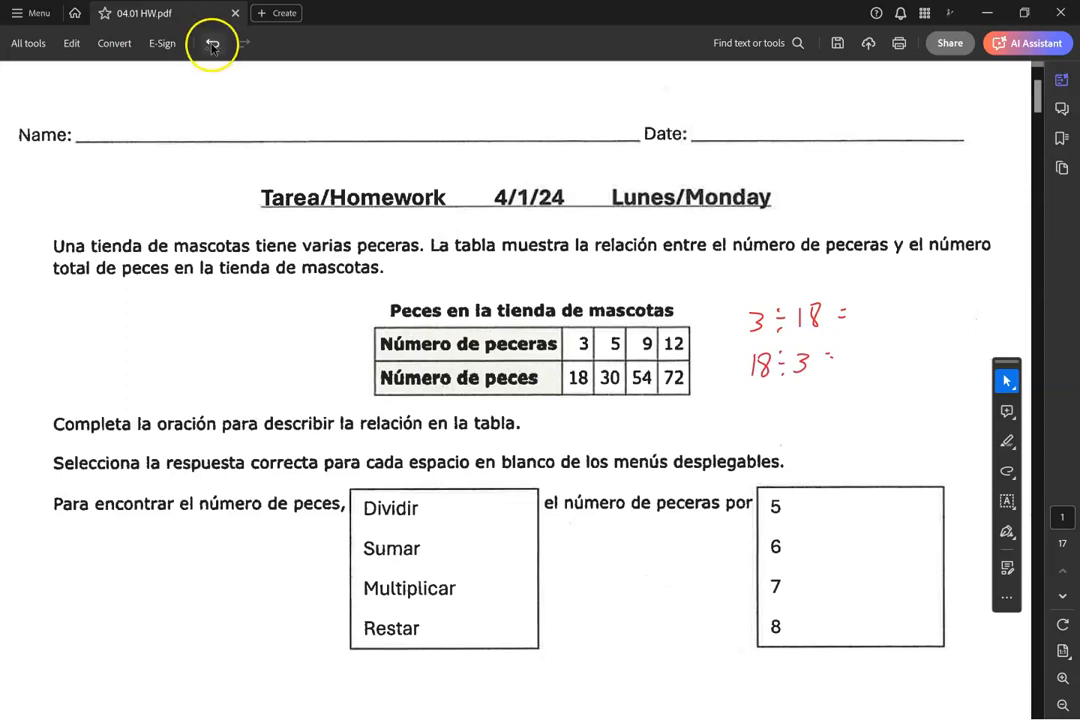
Step: Undo the last two handwritten division strokes beside the table
left_click(212, 43)
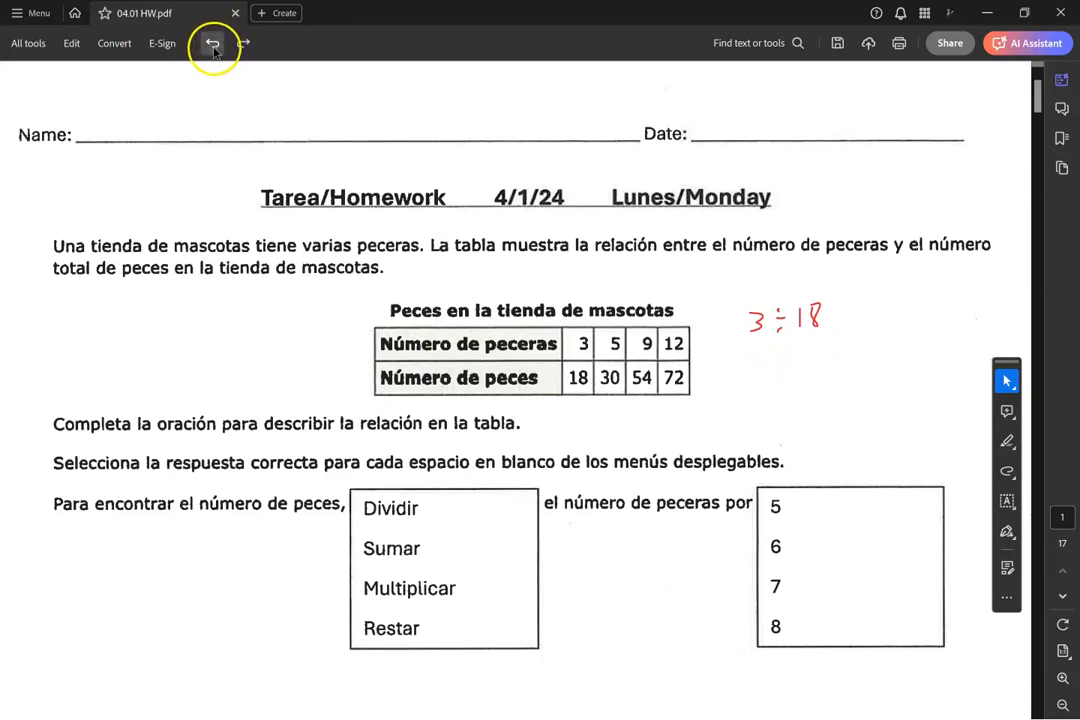
left_click(213, 43)
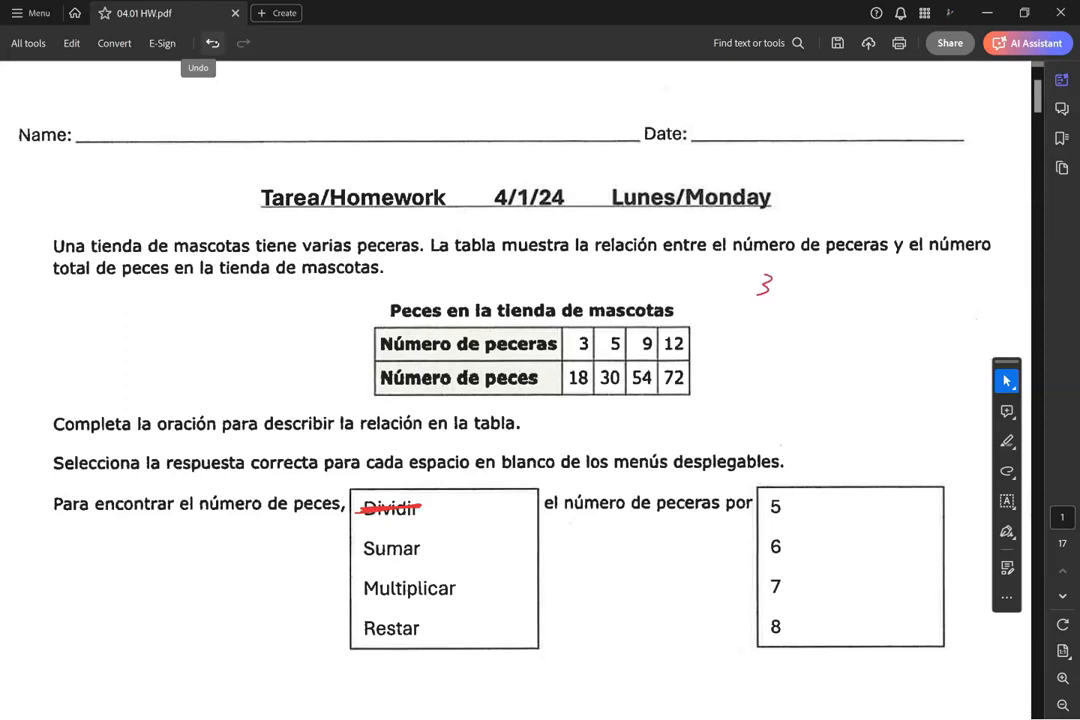
Step: Write the addition work 3+15=18 and 5+15=20 beside the table, undoing and restoring strokes
left_click_drag(730, 310, 805, 315)
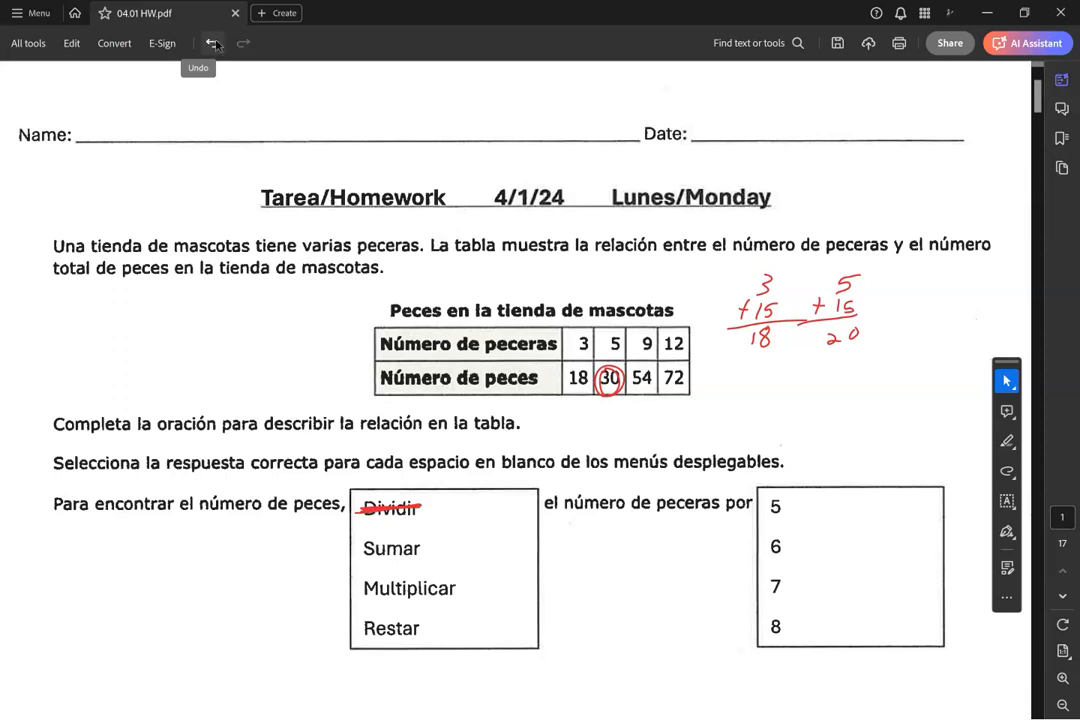
left_click(213, 43)
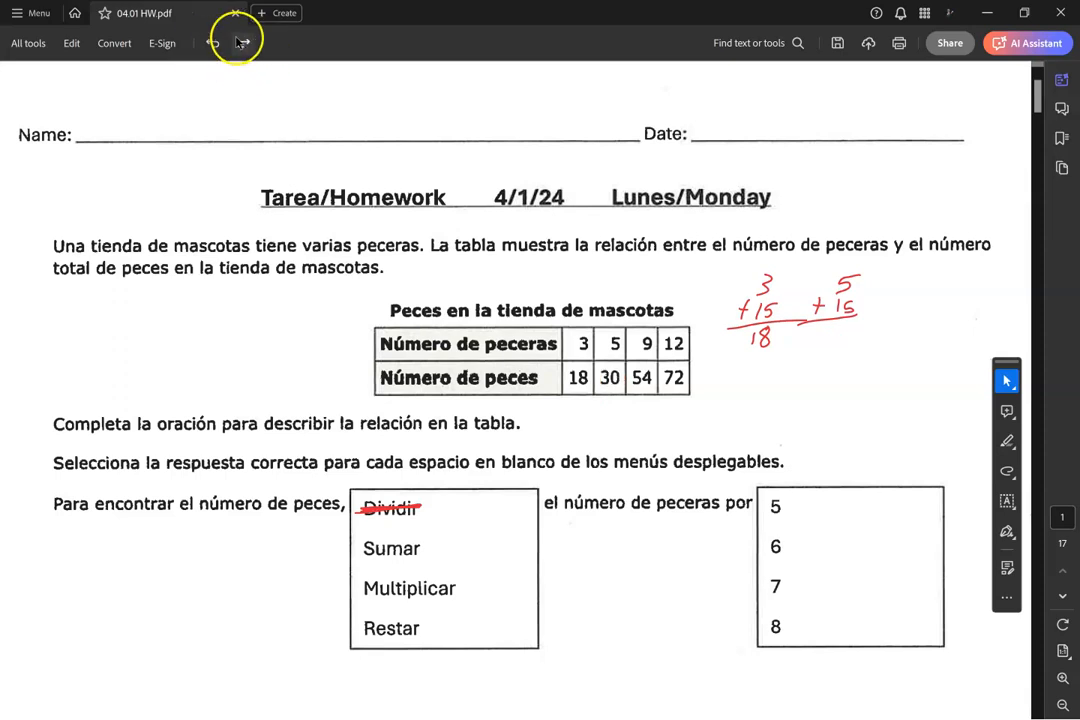
left_click(242, 42)
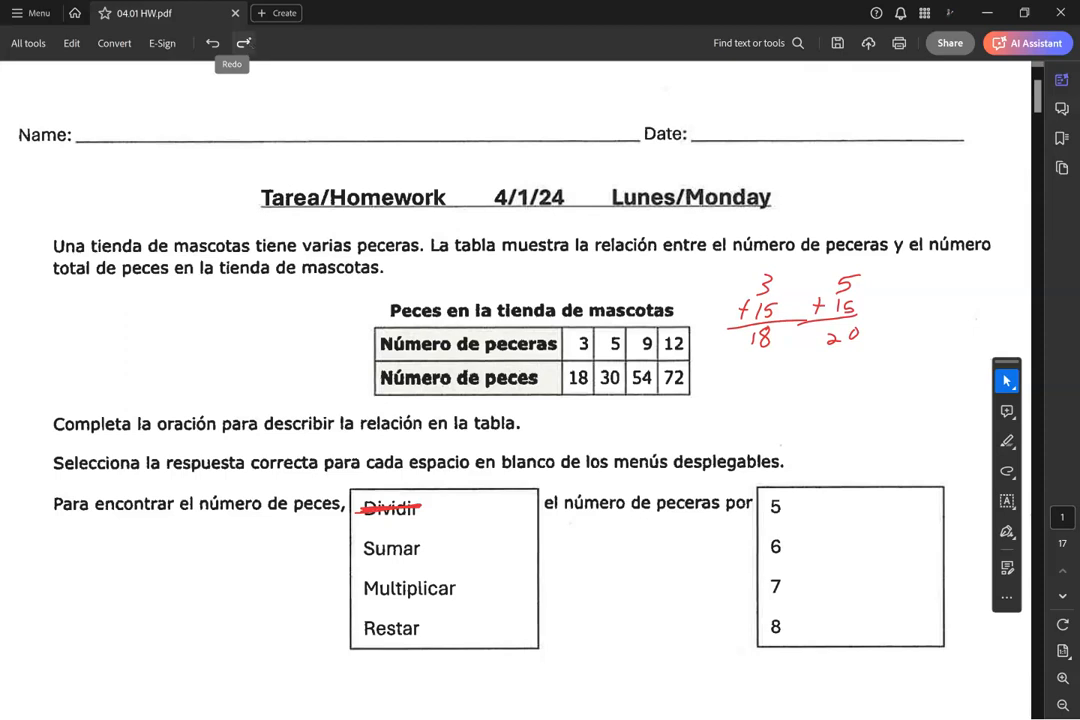
left_click(391, 548)
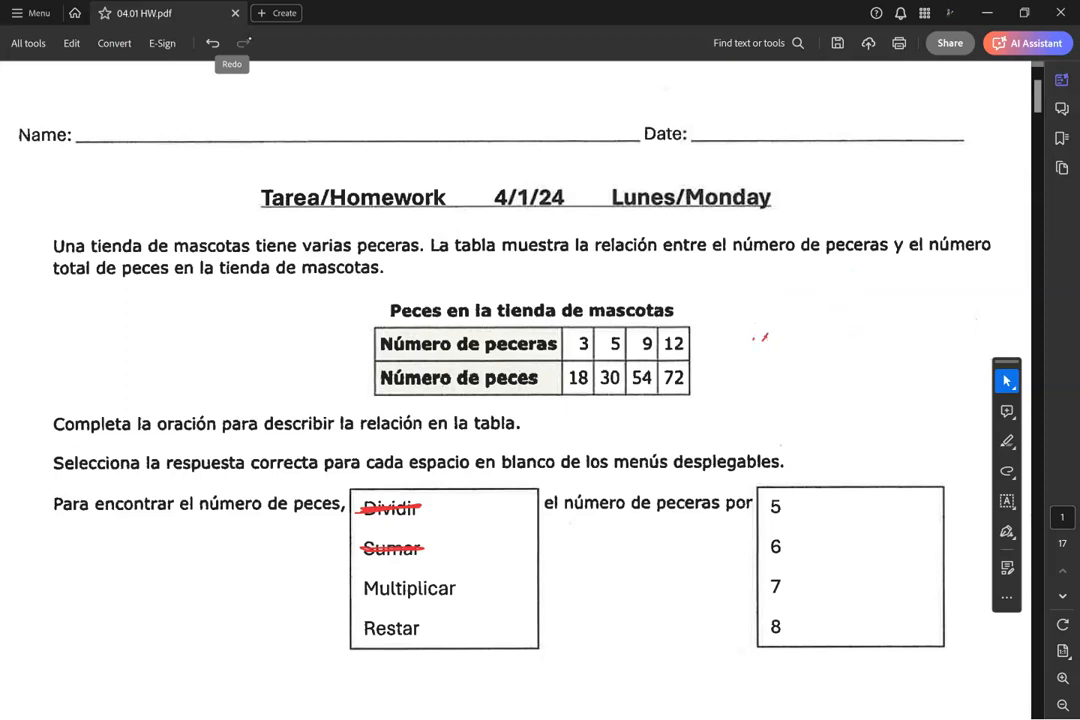
mouse_move(1007, 380)
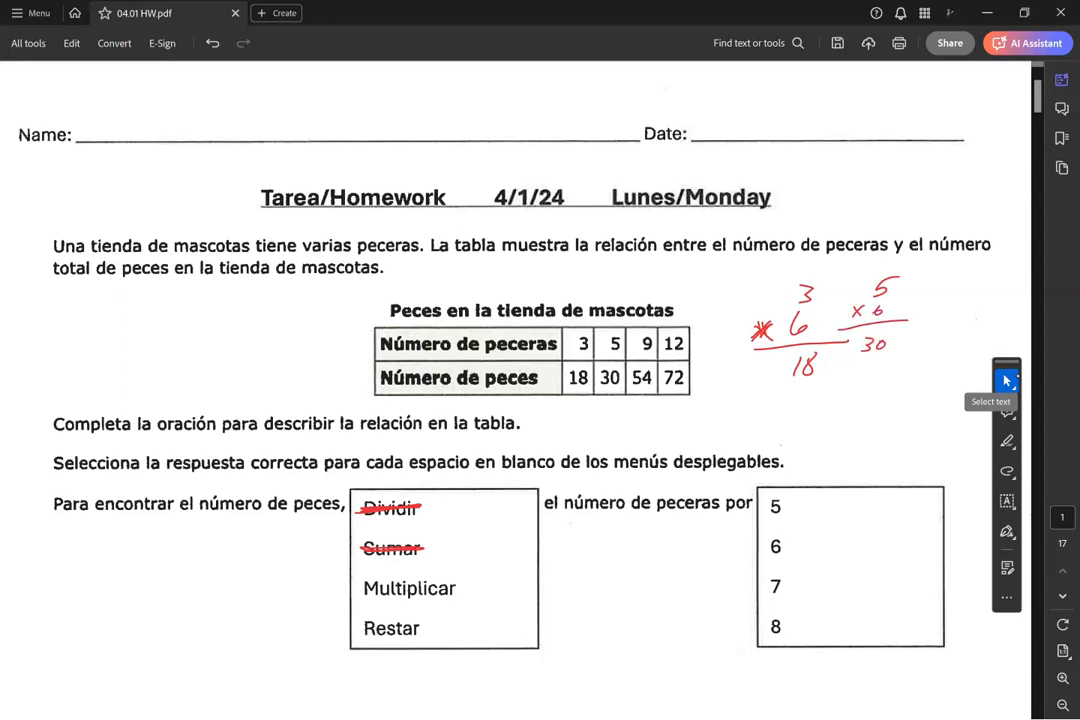
Step: Scroll down the worksheet and back up toward page 1
scroll("down", 3)
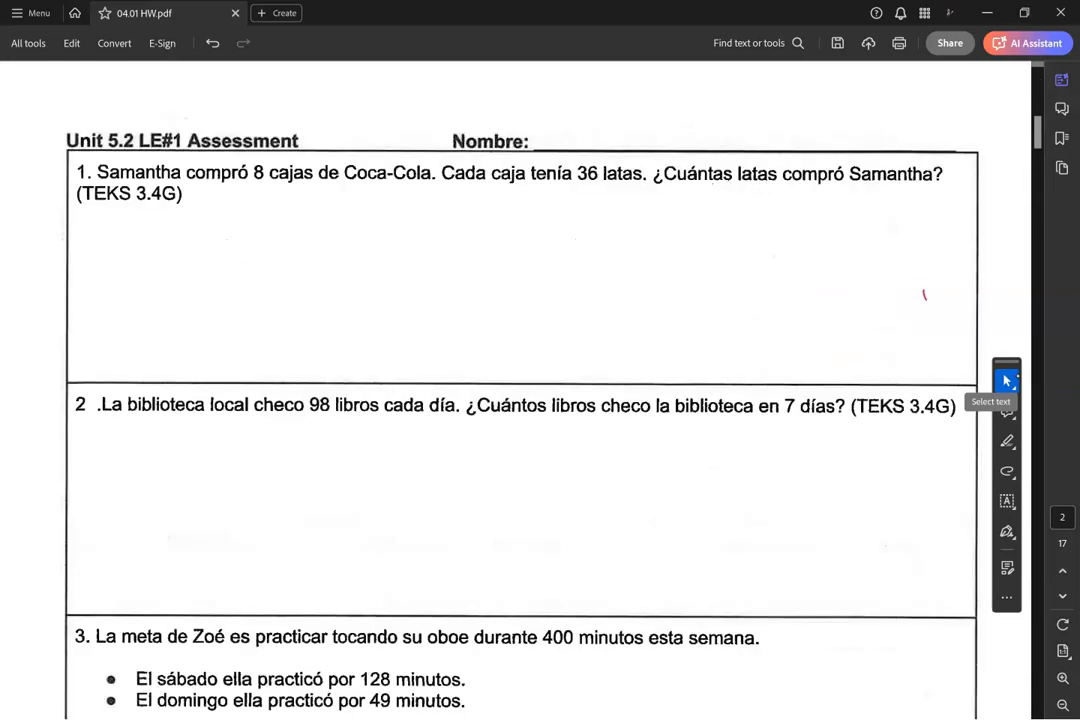
scroll("down", 3)
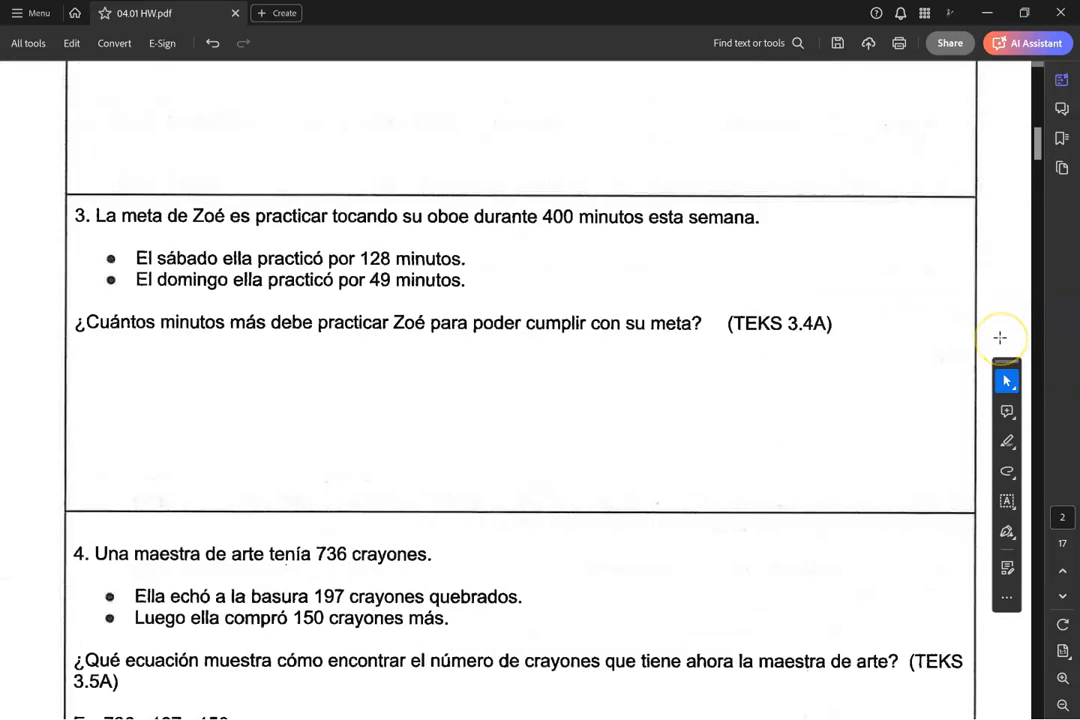
scroll("up", 3)
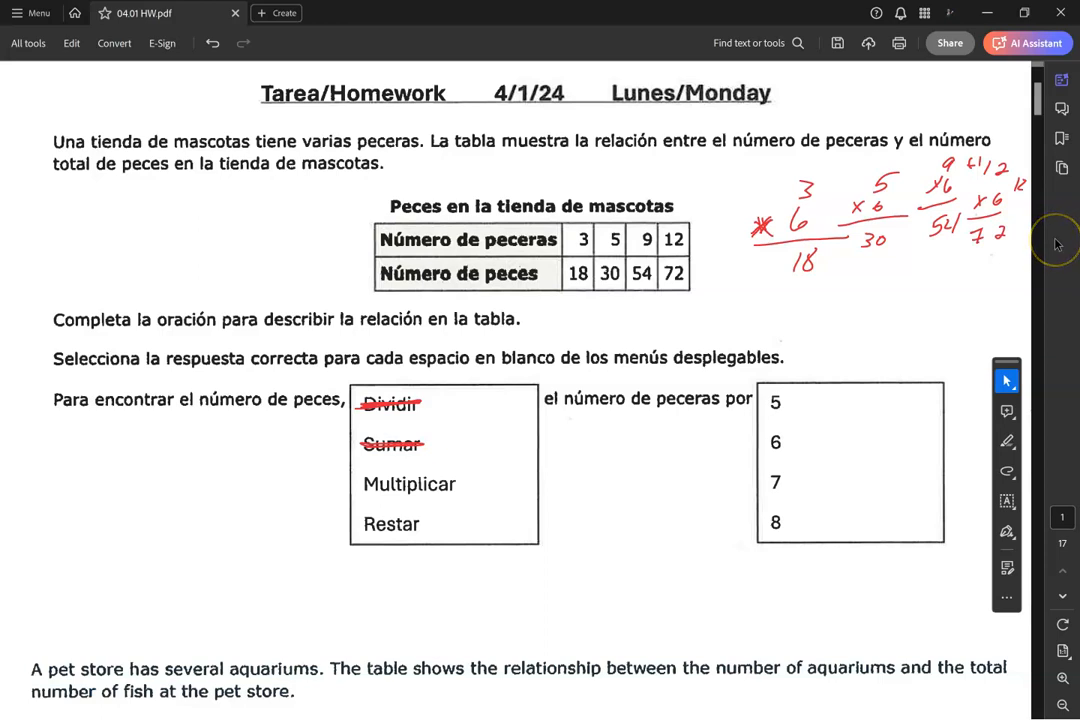
mouse_move(1055, 245)
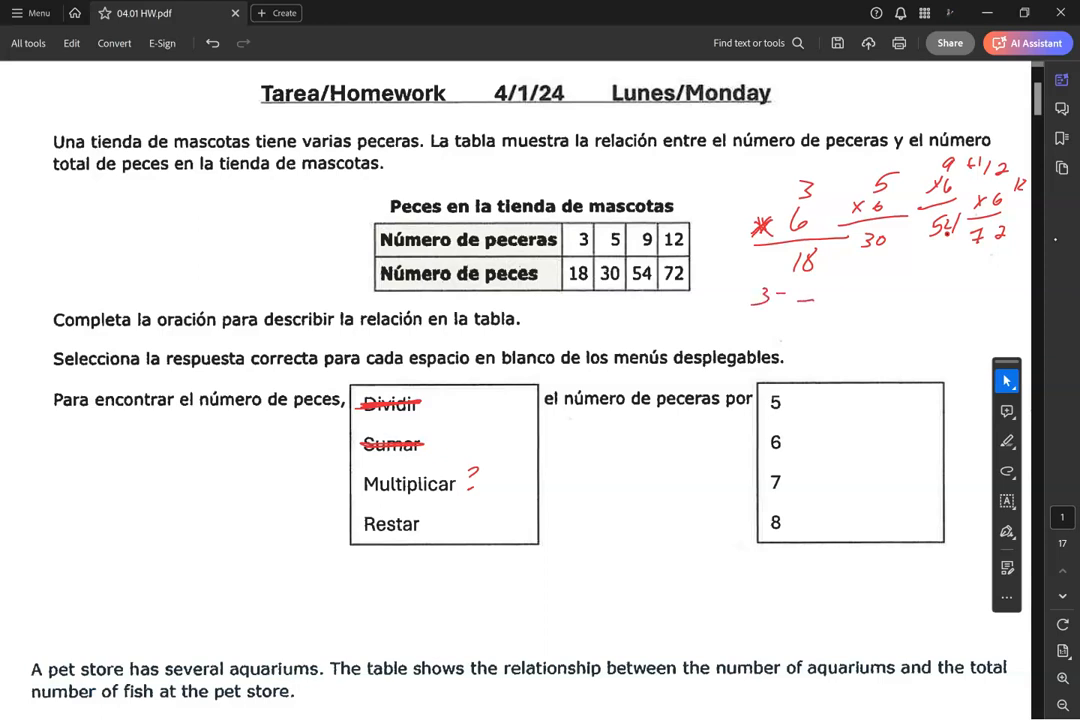
Step: Draw the stroke completing the subtraction check 3 − _ = 18
left_click_drag(830, 291, 885, 291)
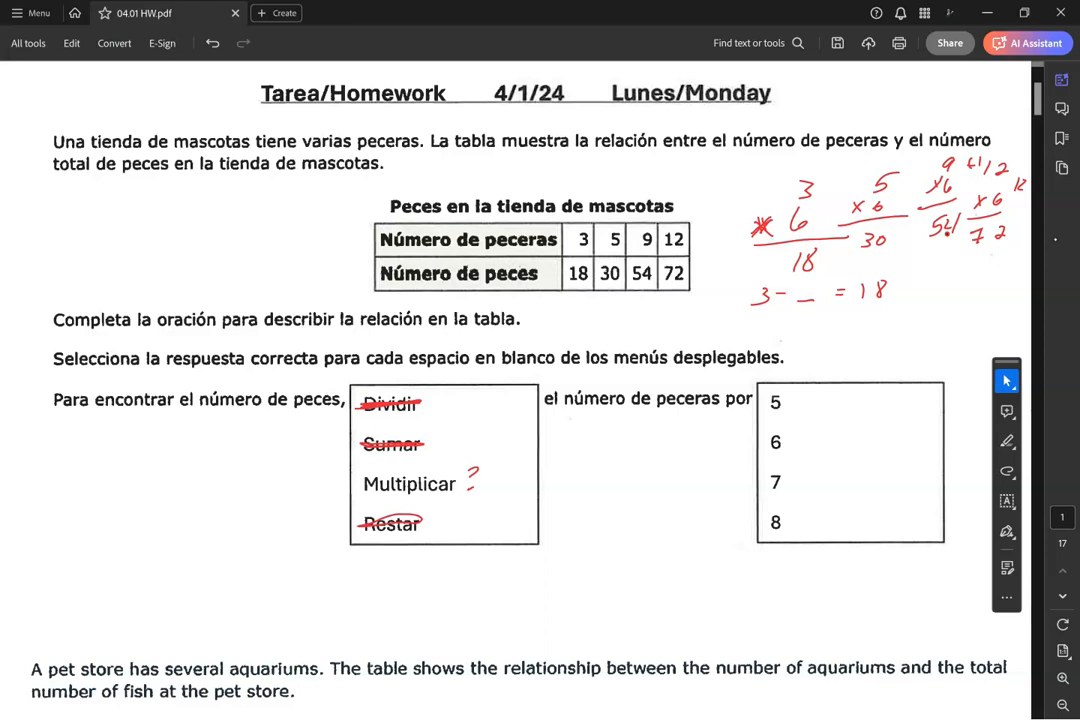
mouse_move(571, 458)
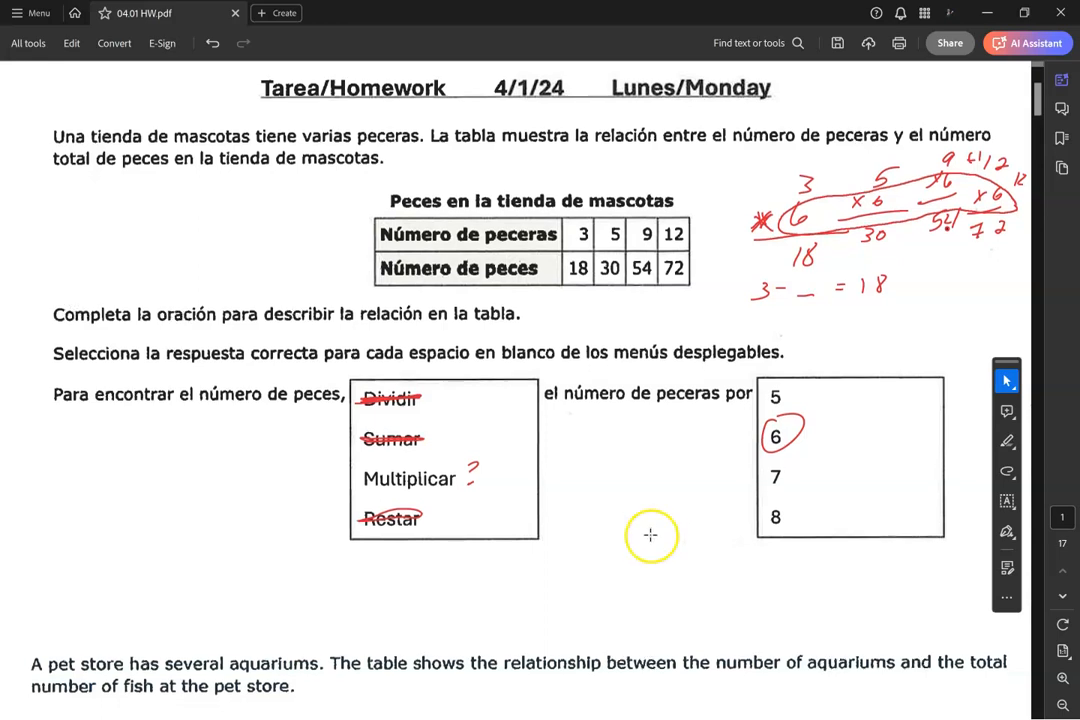
scroll("up", 3)
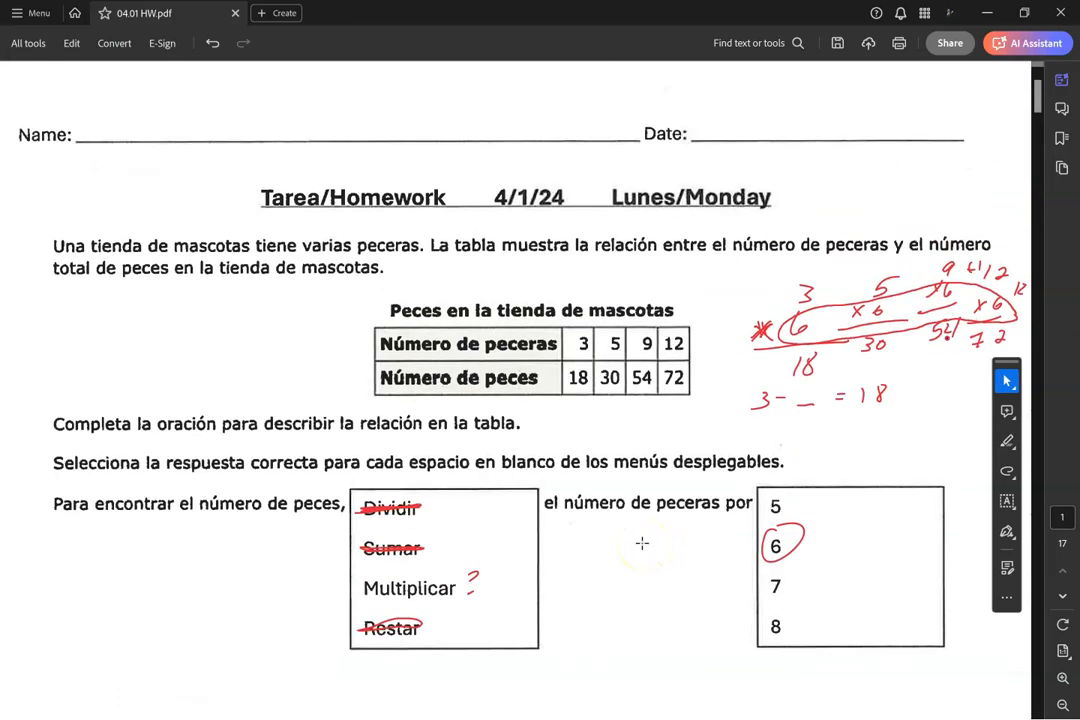
scroll("down", 3)
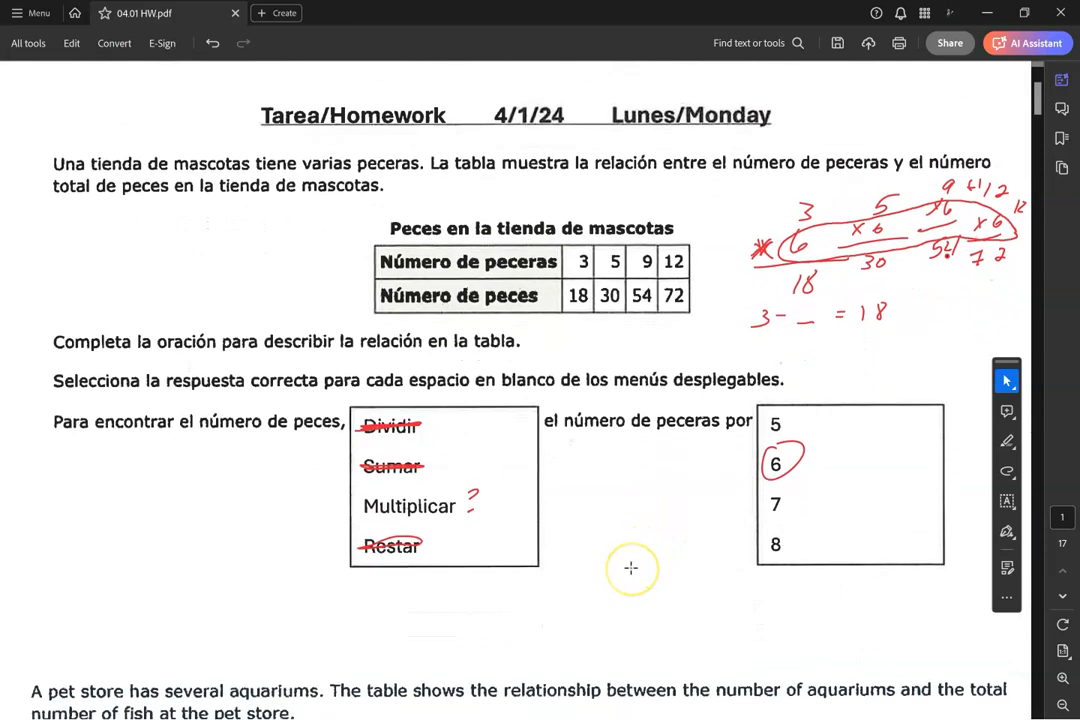